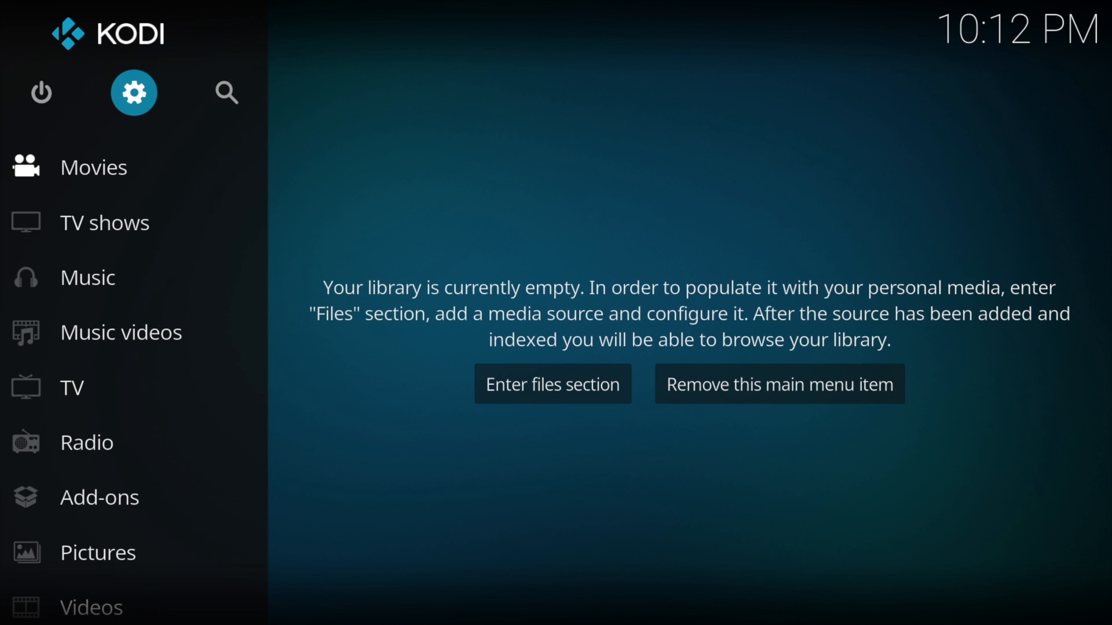
Step: Enable Unknown sources in System > Add-ons settings and accept the risk warning
{"action": "left_click", "coordinate": [134, 93]}
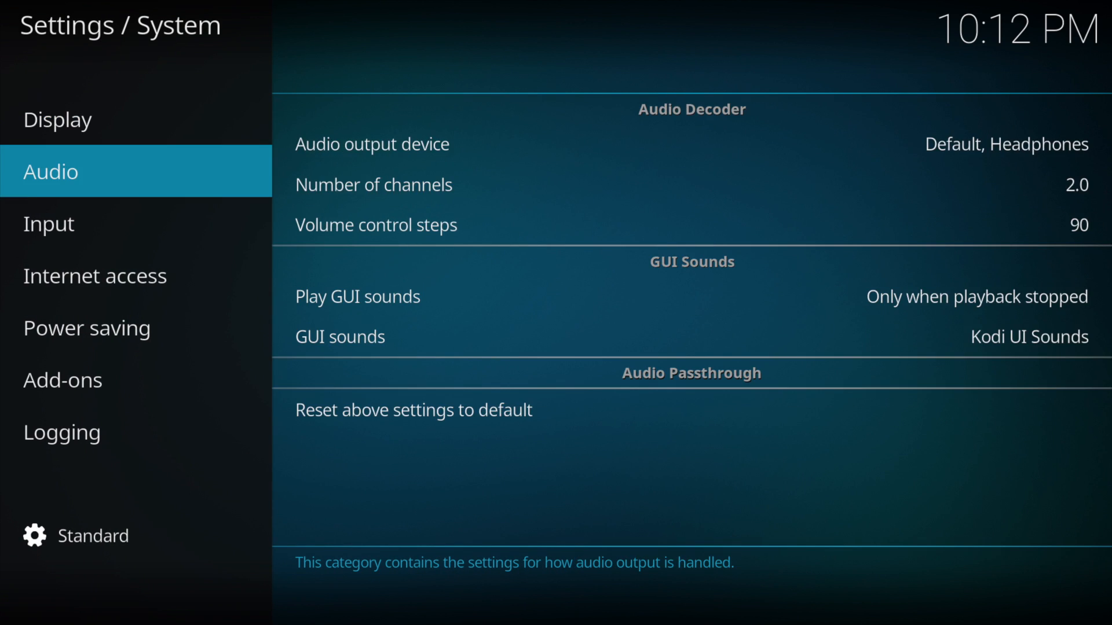
{"action": "left_click", "coordinate": [63, 379]}
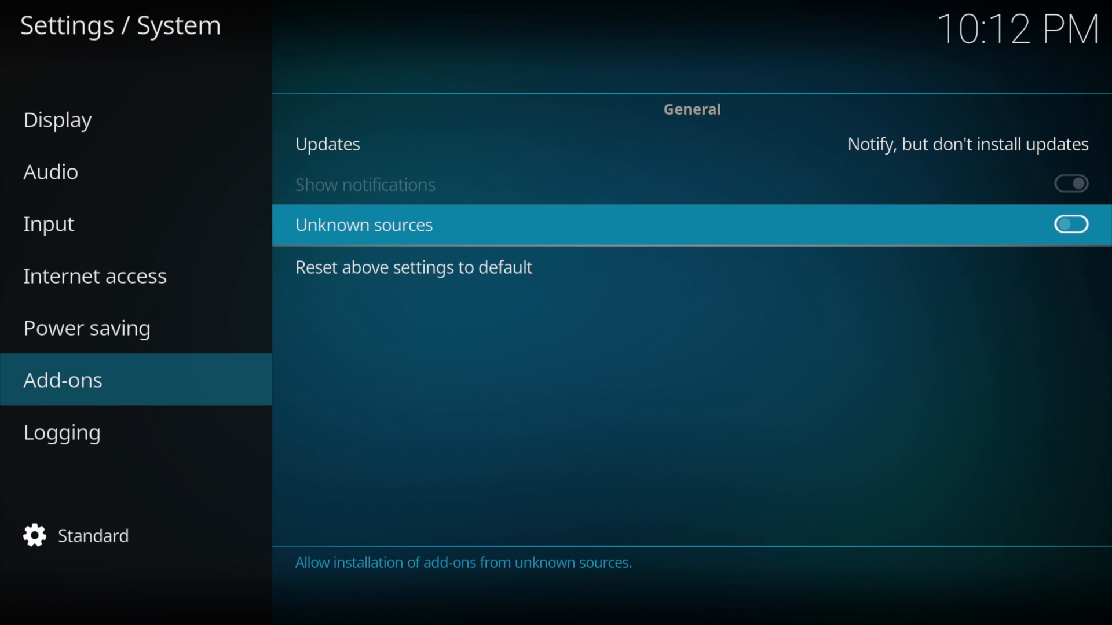
{"action": "left_click", "coordinate": [1072, 225]}
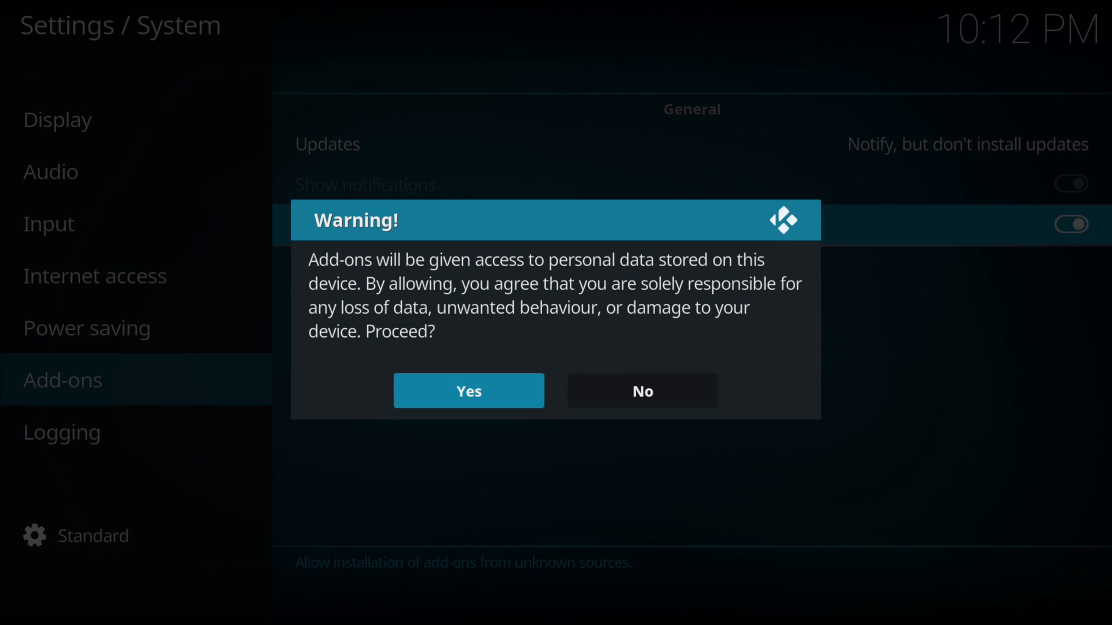
{"action": "left_click", "coordinate": [467, 391]}
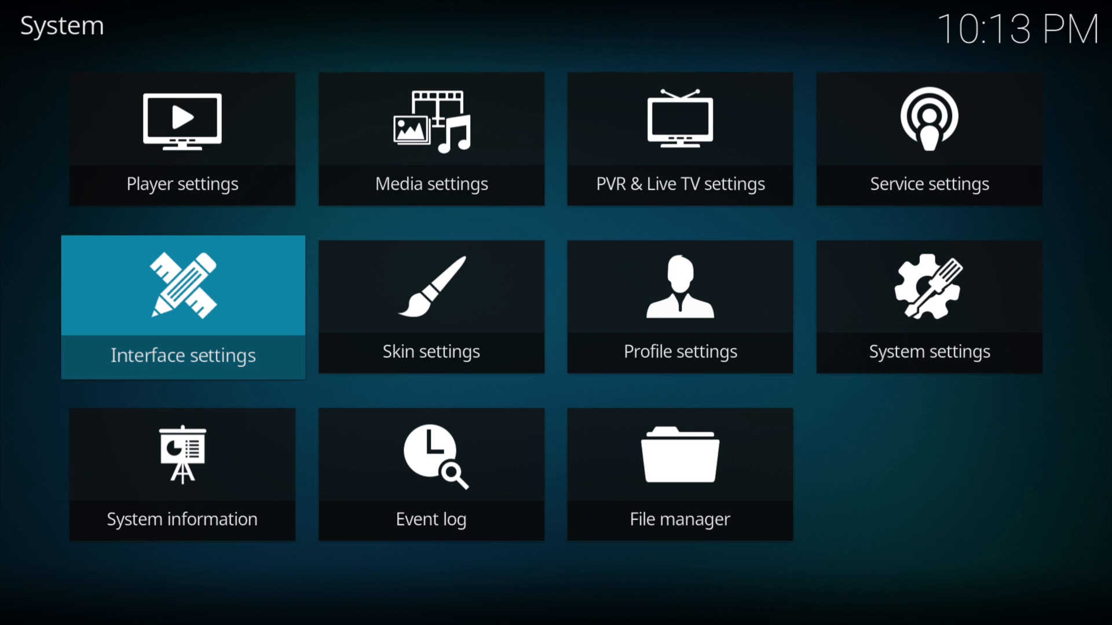
Step: Install the Confluence skin from Get more..., keep it, and go Home
{"action": "left_click", "coordinate": [182, 307]}
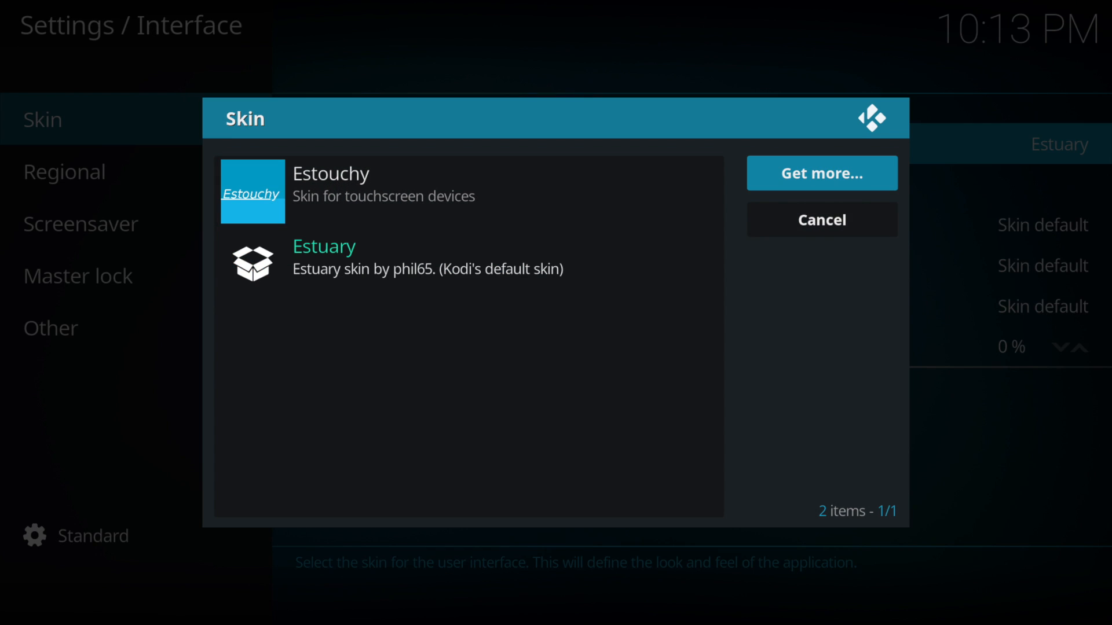
{"action": "left_click", "coordinate": [821, 173]}
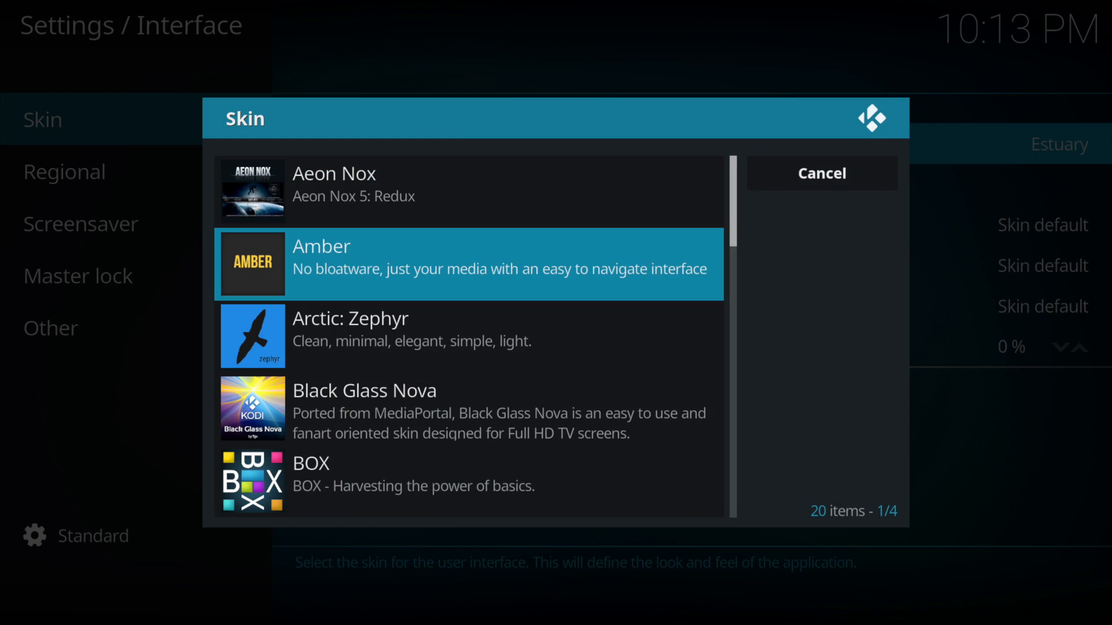
{"action": "scroll", "scroll_direction": "down", "scroll_amount": 3}
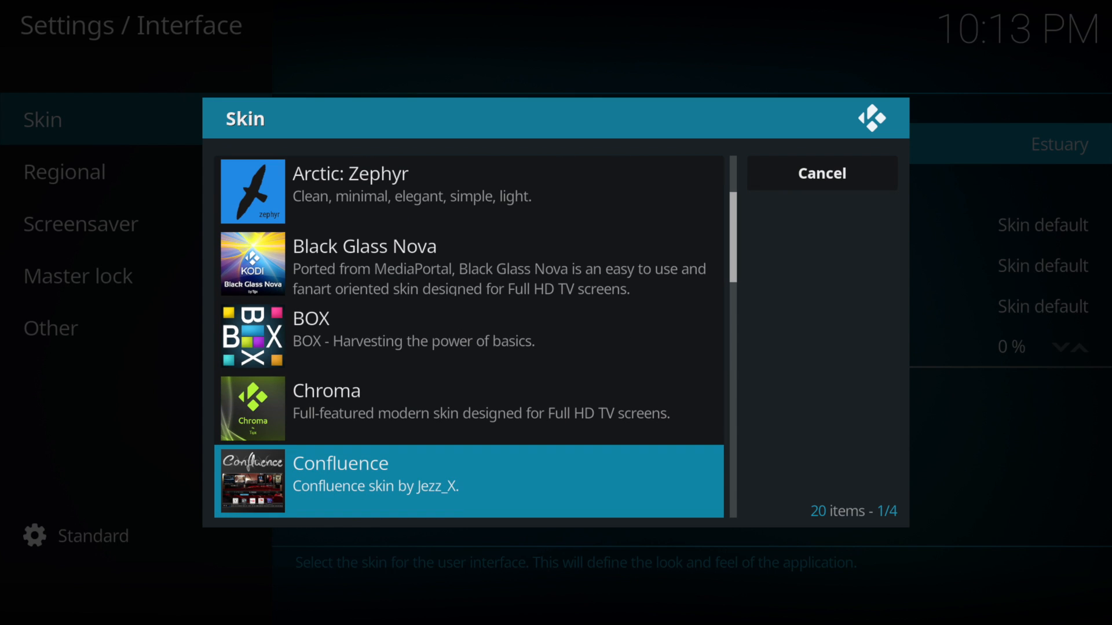
{"action": "left_click", "coordinate": [467, 481]}
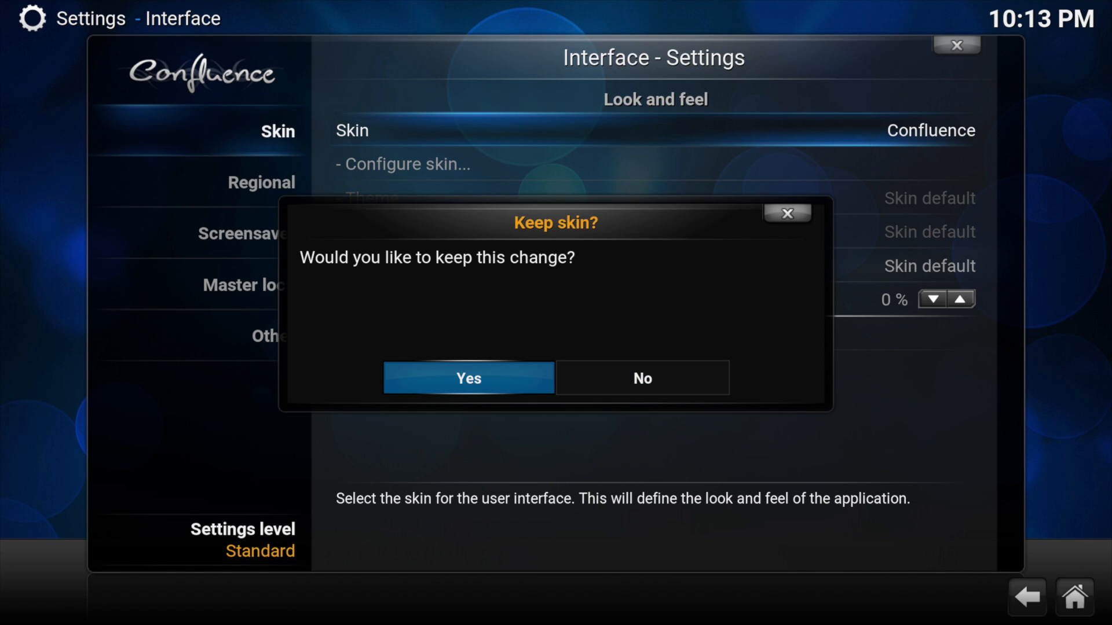
{"action": "left_click", "coordinate": [468, 377]}
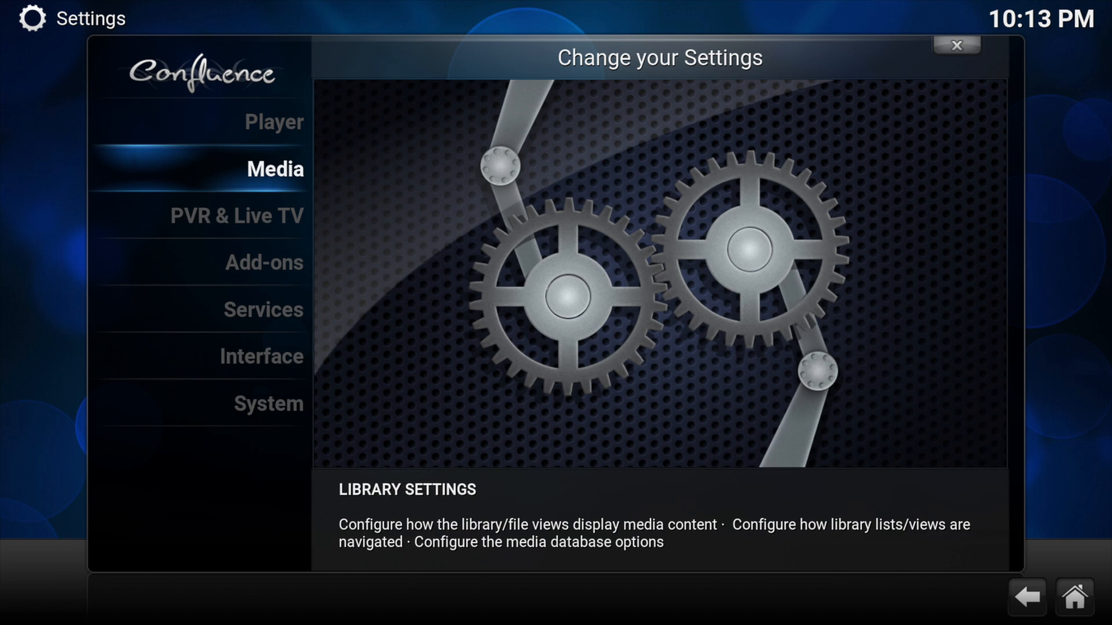
{"action": "left_click", "coordinate": [956, 46]}
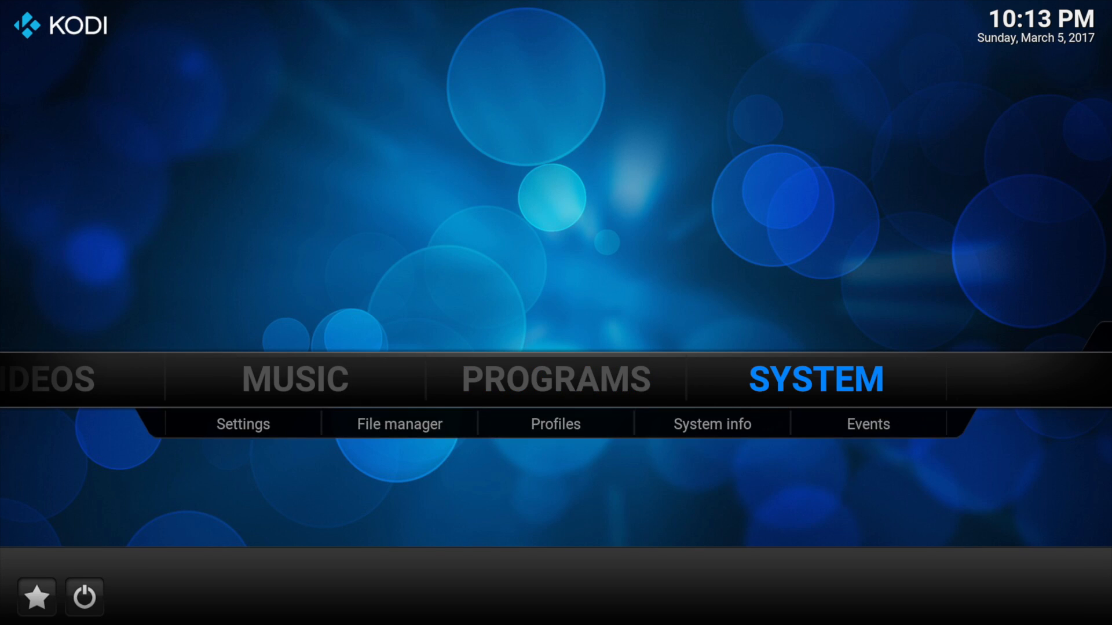
{"action": "mouse_move", "coordinate": [398, 424]}
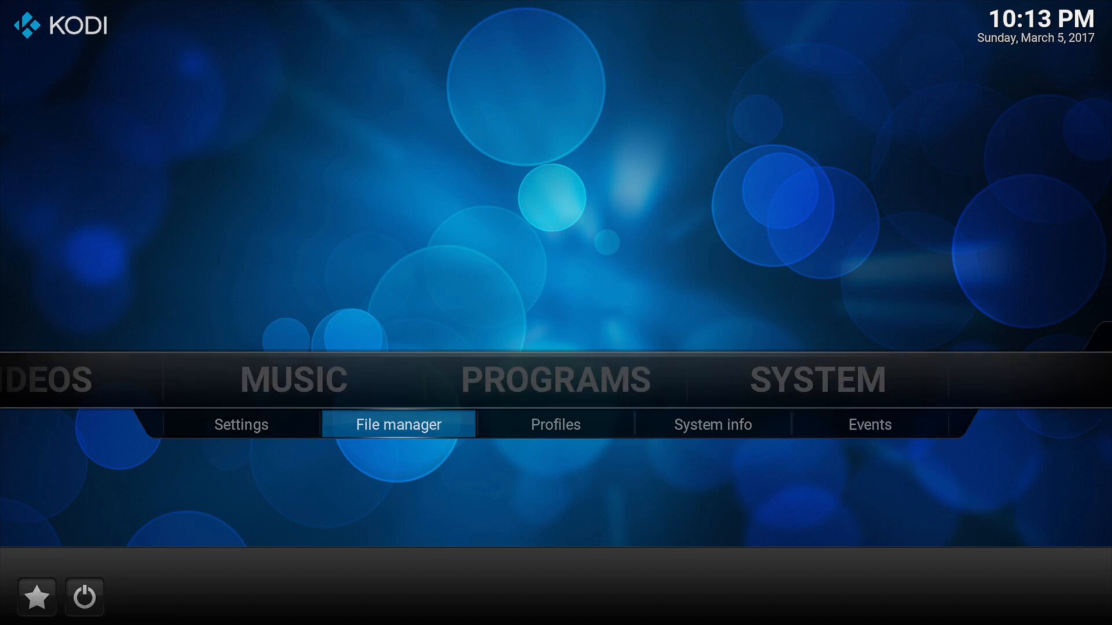
{"action": "left_click", "coordinate": [397, 424]}
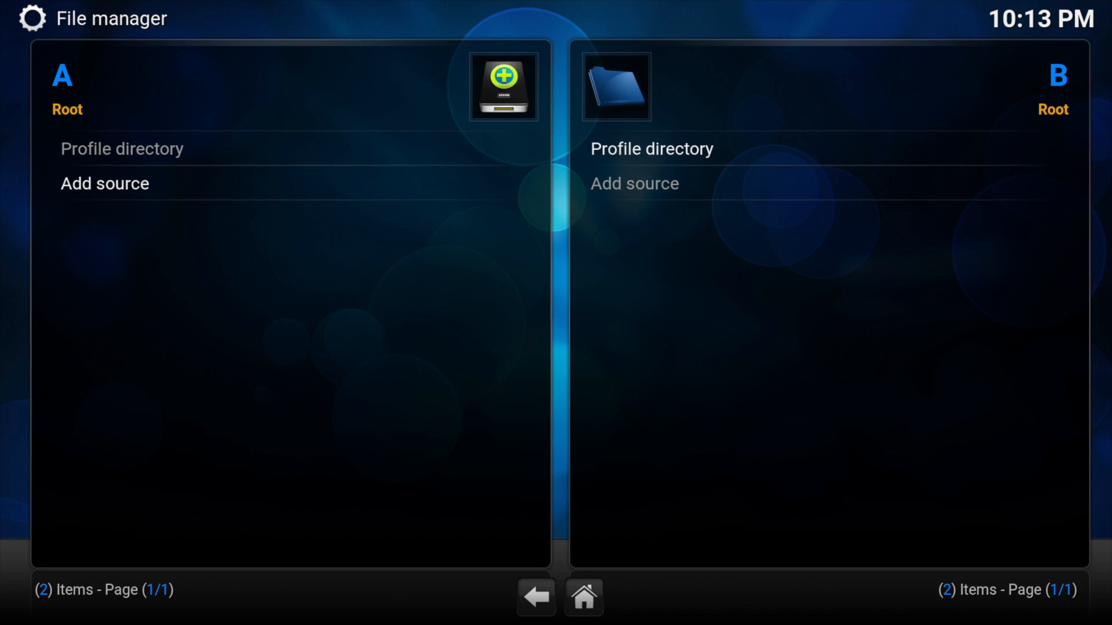
{"action": "left_click", "coordinate": [104, 183]}
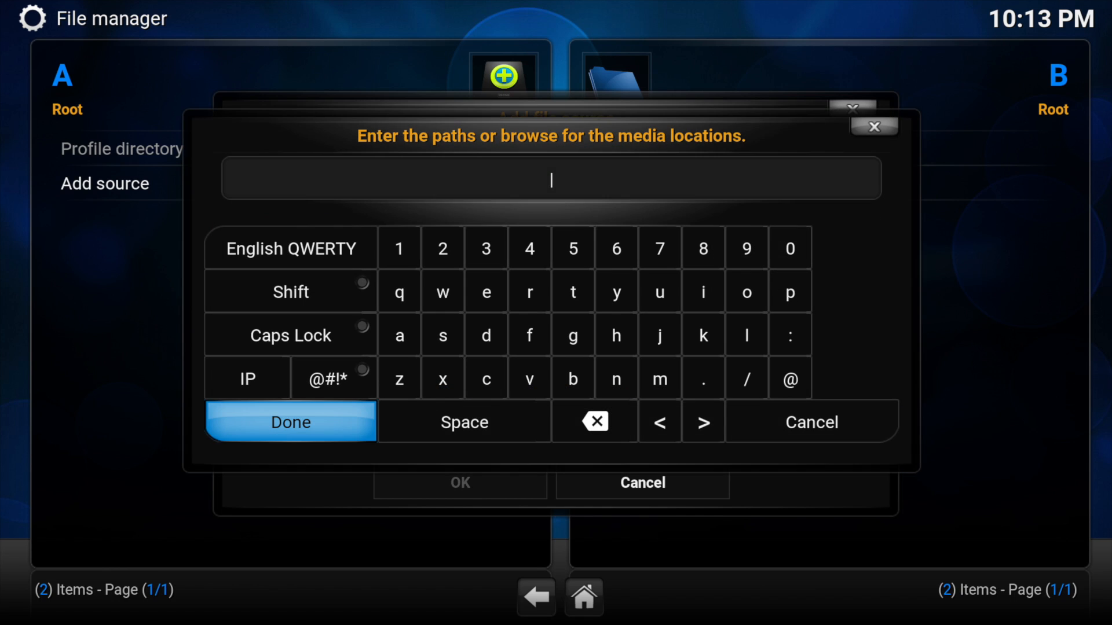
{"action": "type", "text": "http://s"}
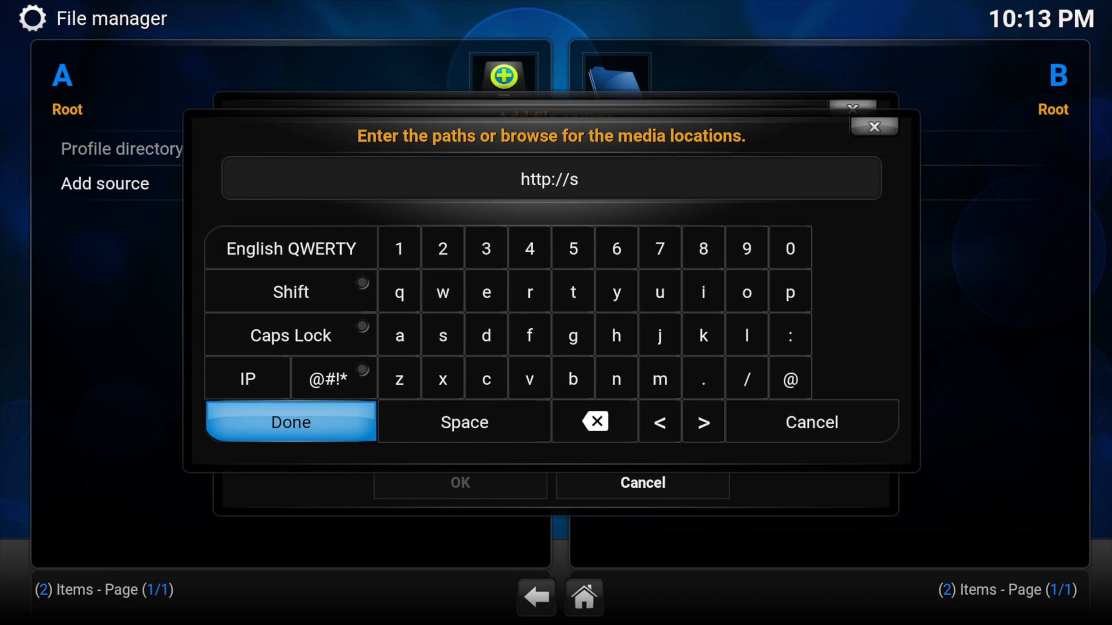
{"action": "type", "text": "portt"}
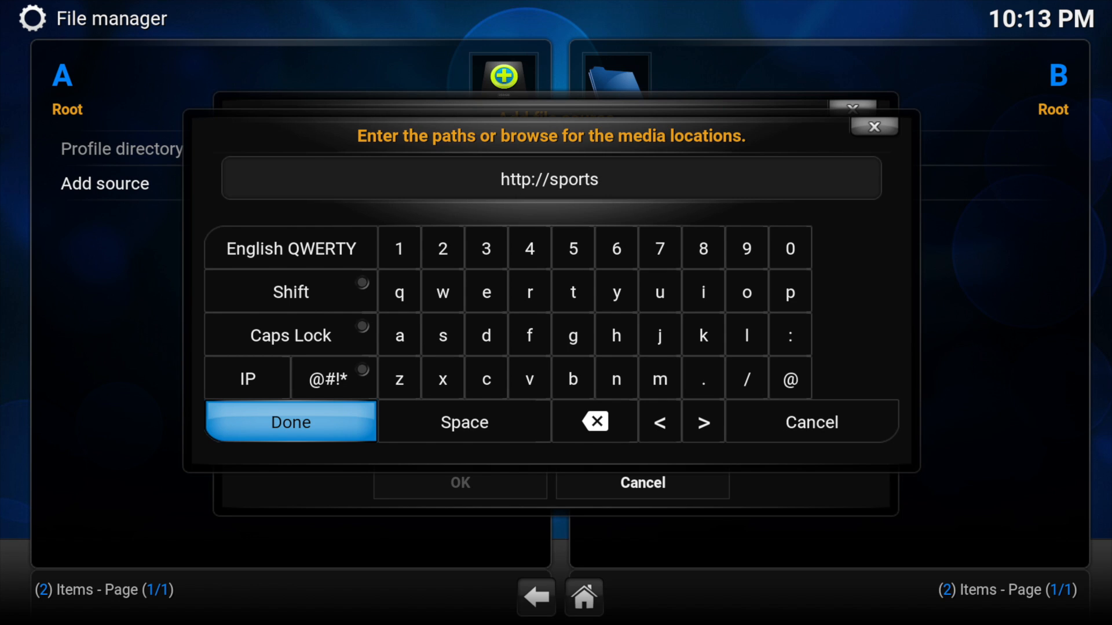
{"action": "type", "text": "mania."}
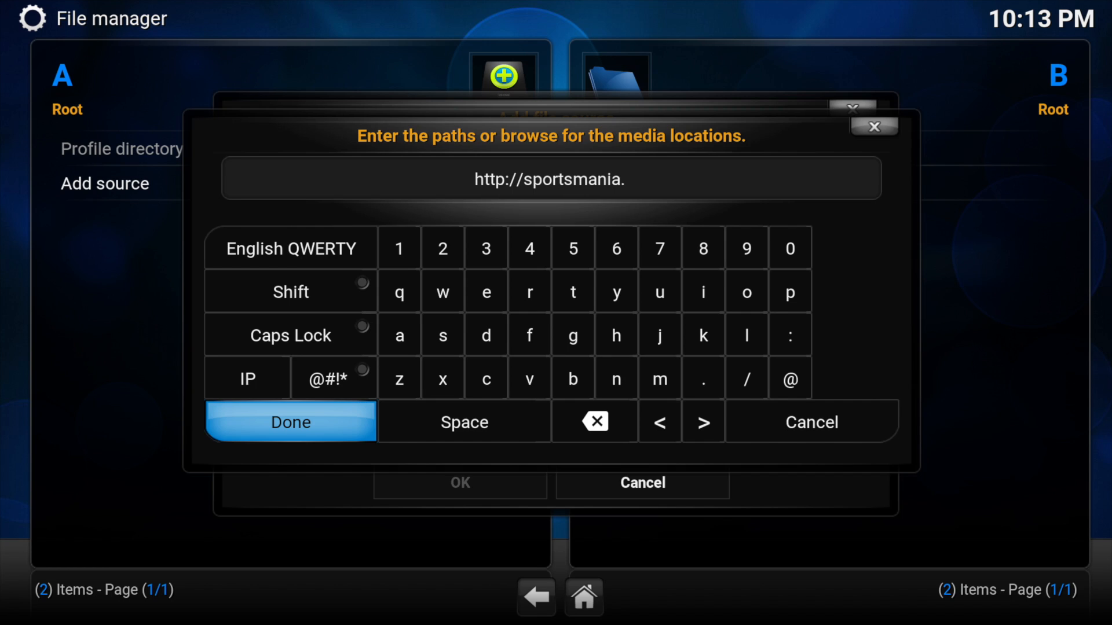
{"action": "type", "text": "eu/"}
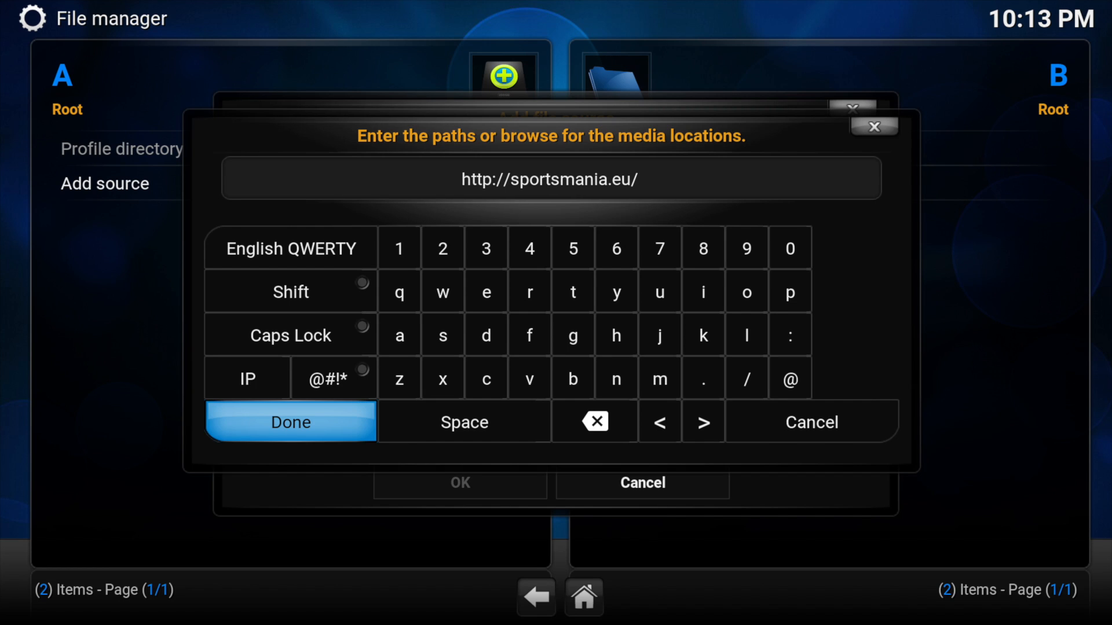
{"action": "type", "text": "repo"}
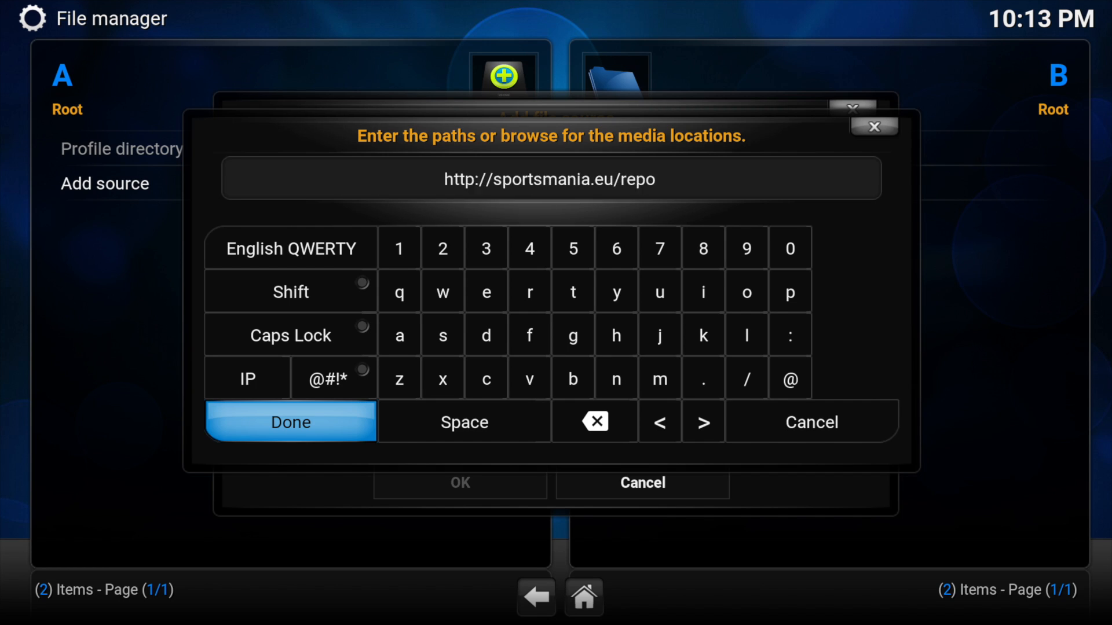
{"action": "left_click", "coordinate": [290, 422]}
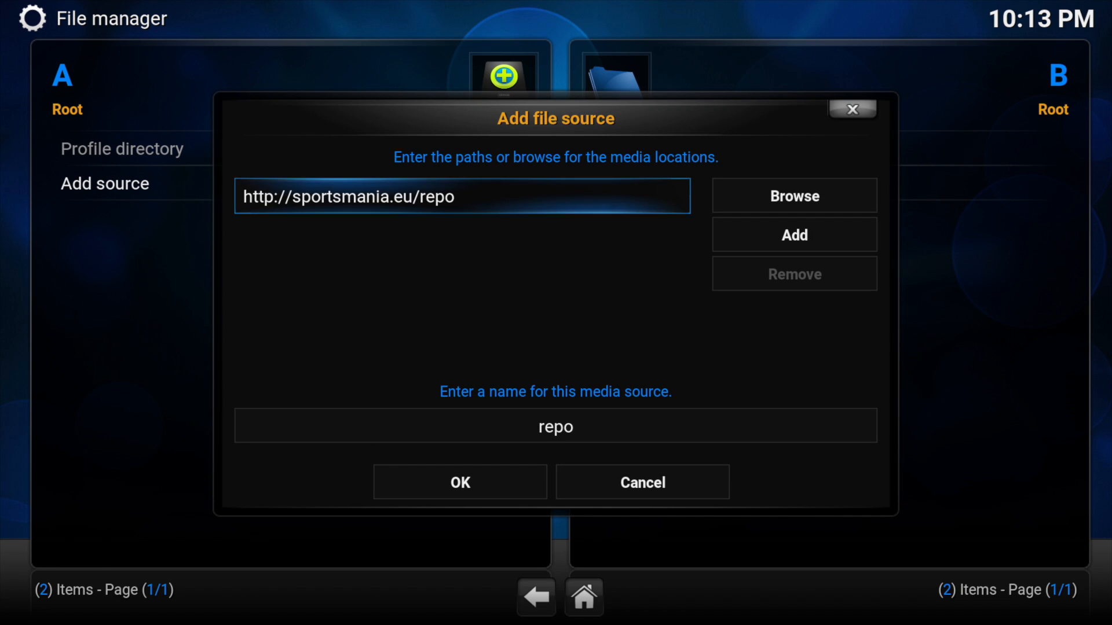
Step: Name the source '.SportsMania' and save it
{"action": "left_click", "coordinate": [555, 426]}
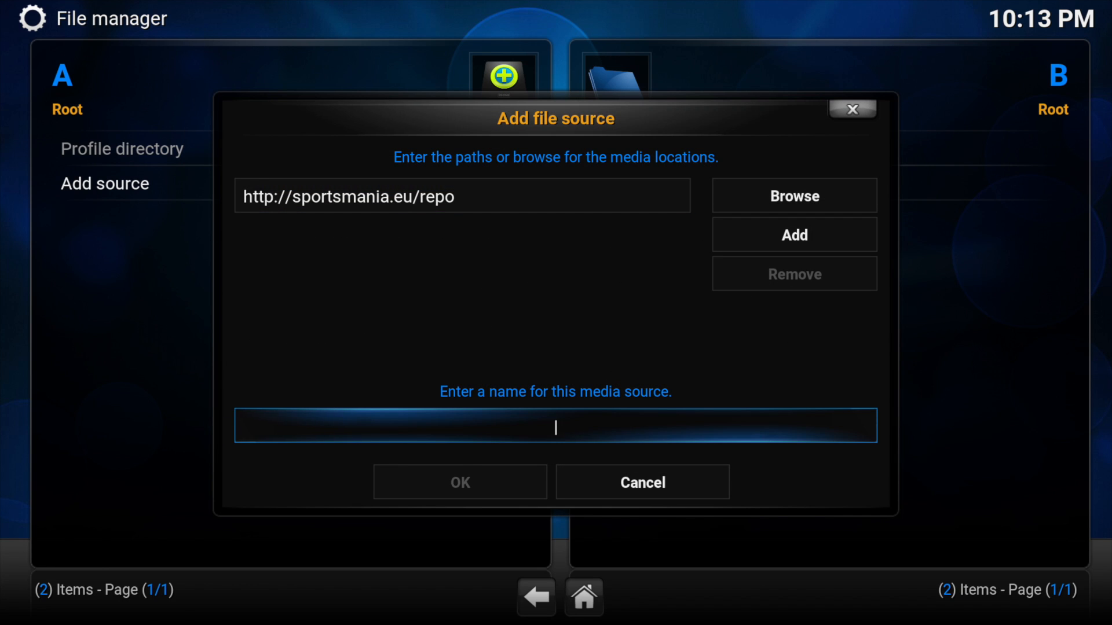
{"action": "type", "text": ".S"}
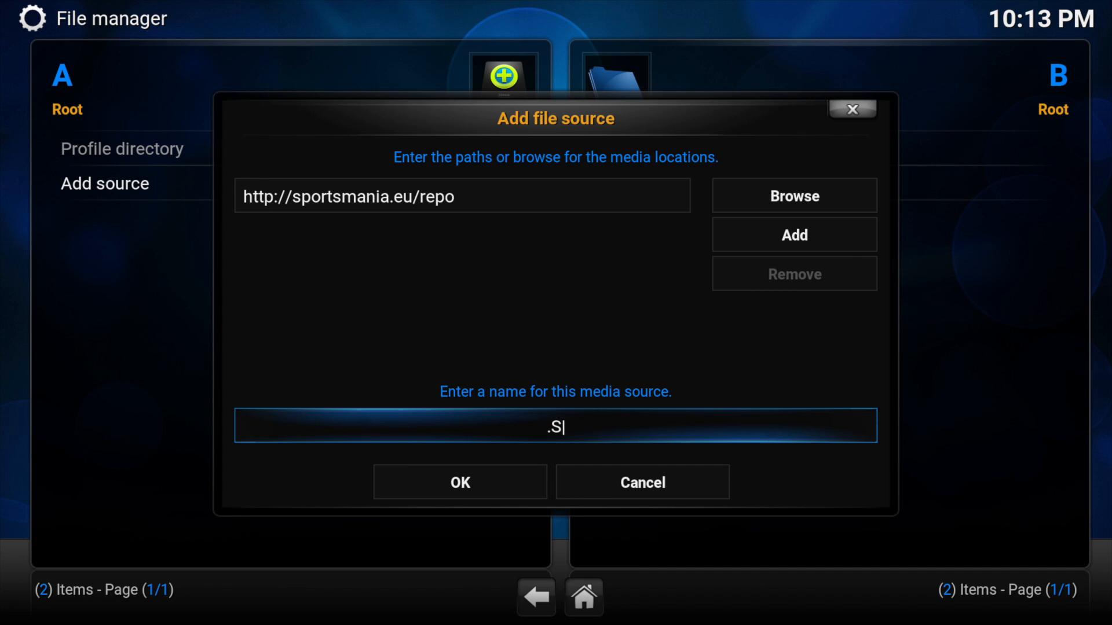
{"action": "type", "text": "ports"}
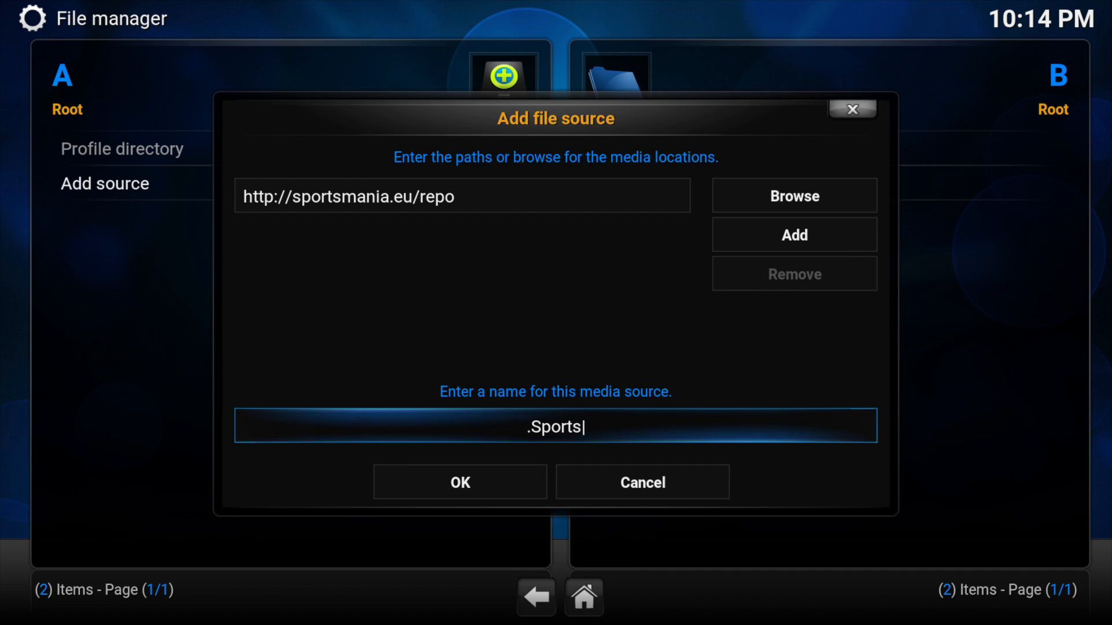
{"action": "type", "text": "Mania"}
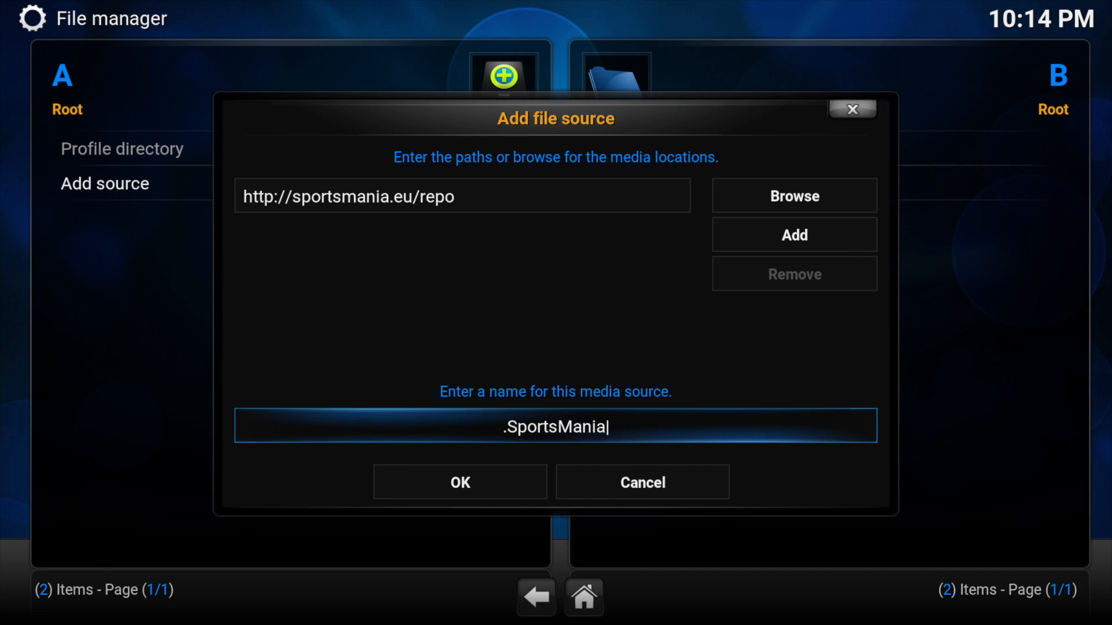
{"action": "left_click", "coordinate": [460, 483]}
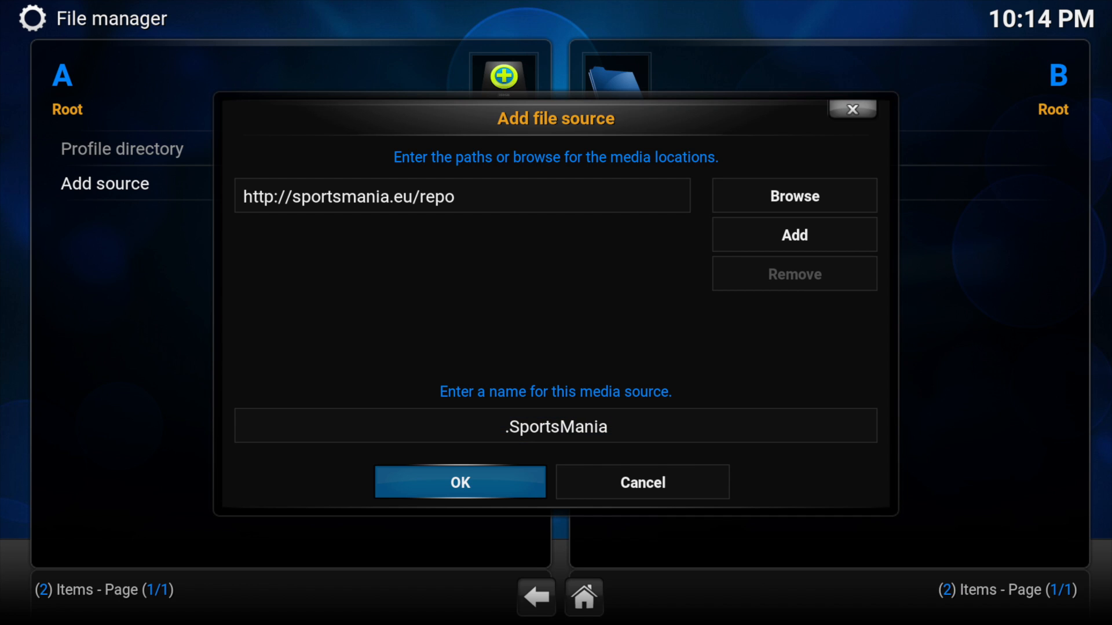
{"action": "left_click", "coordinate": [459, 482]}
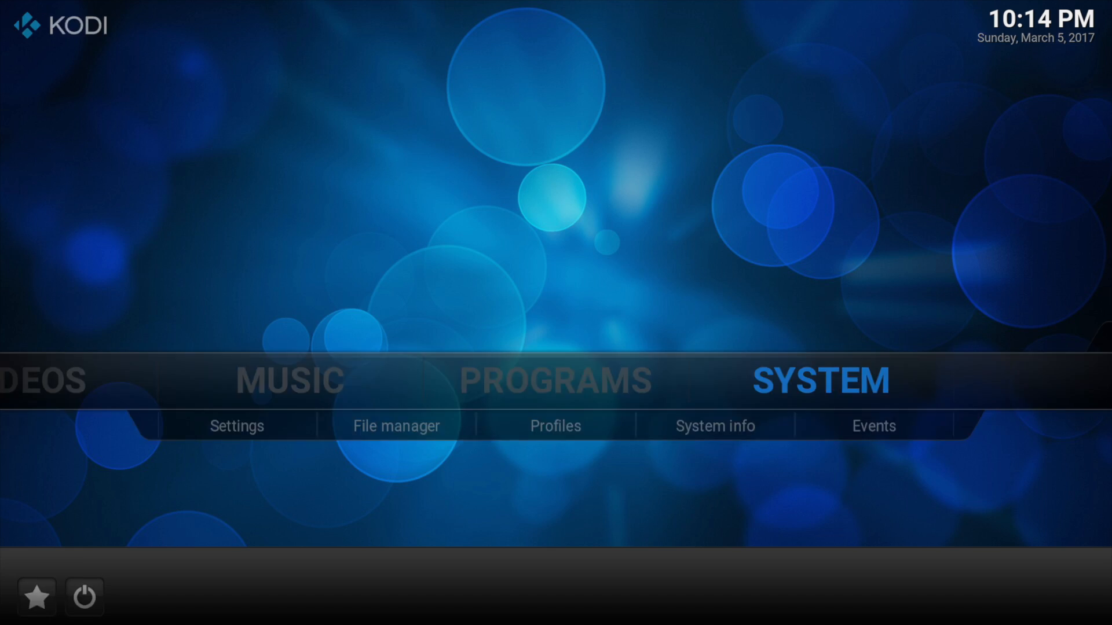
Step: Install repository.SportsMania-1.0.0.zip from the .SportsMania source via Install from zip file
{"action": "left_click", "coordinate": [236, 426]}
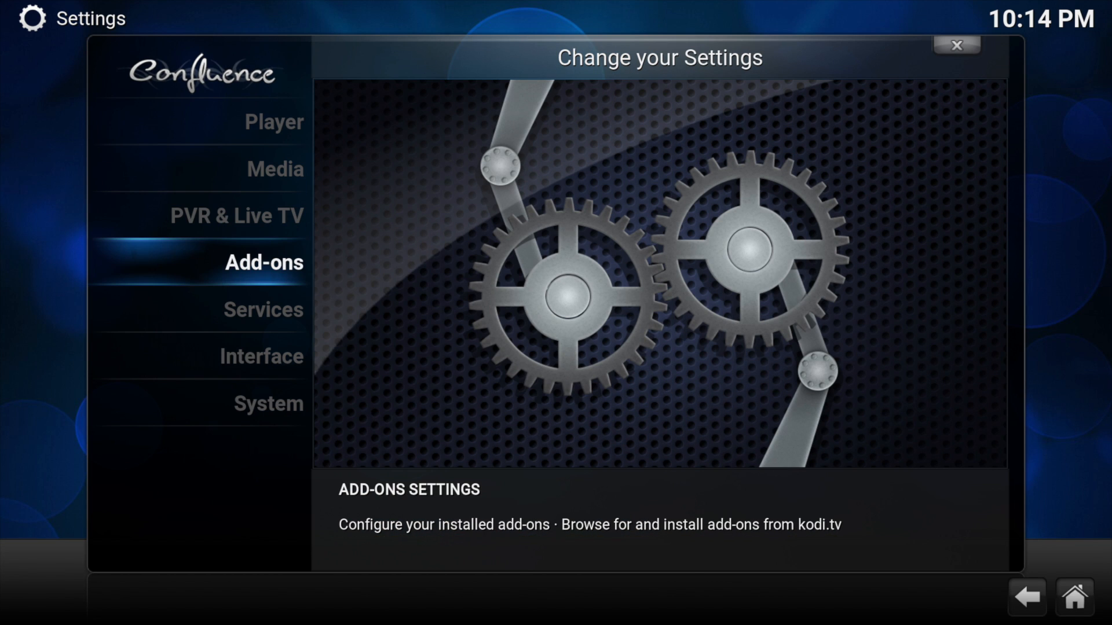
{"action": "left_click", "coordinate": [263, 262]}
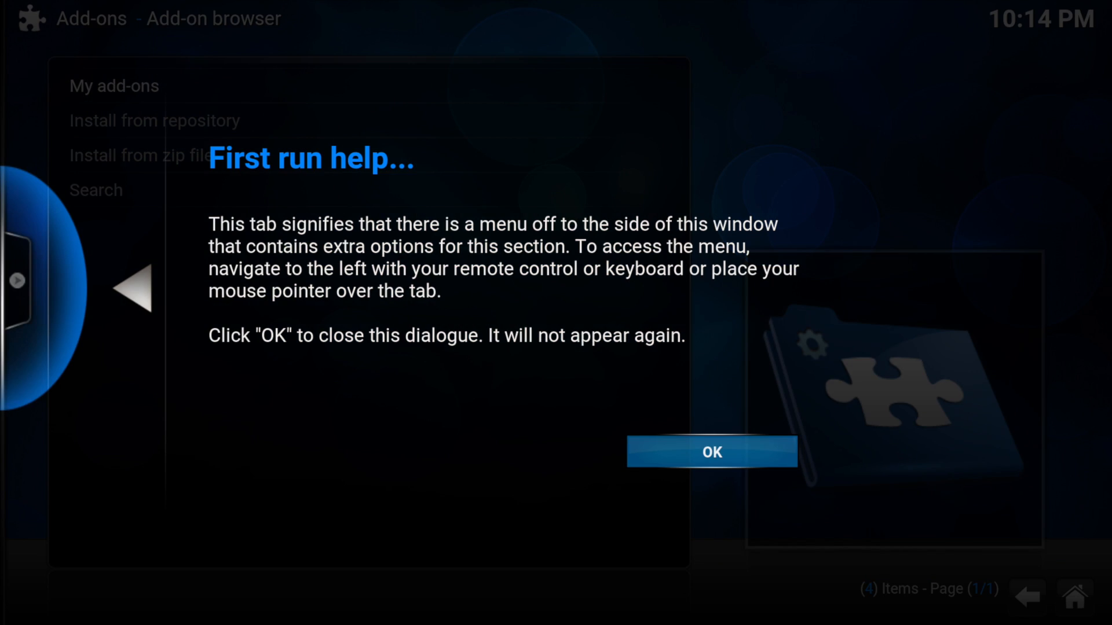
{"action": "left_click", "coordinate": [710, 452]}
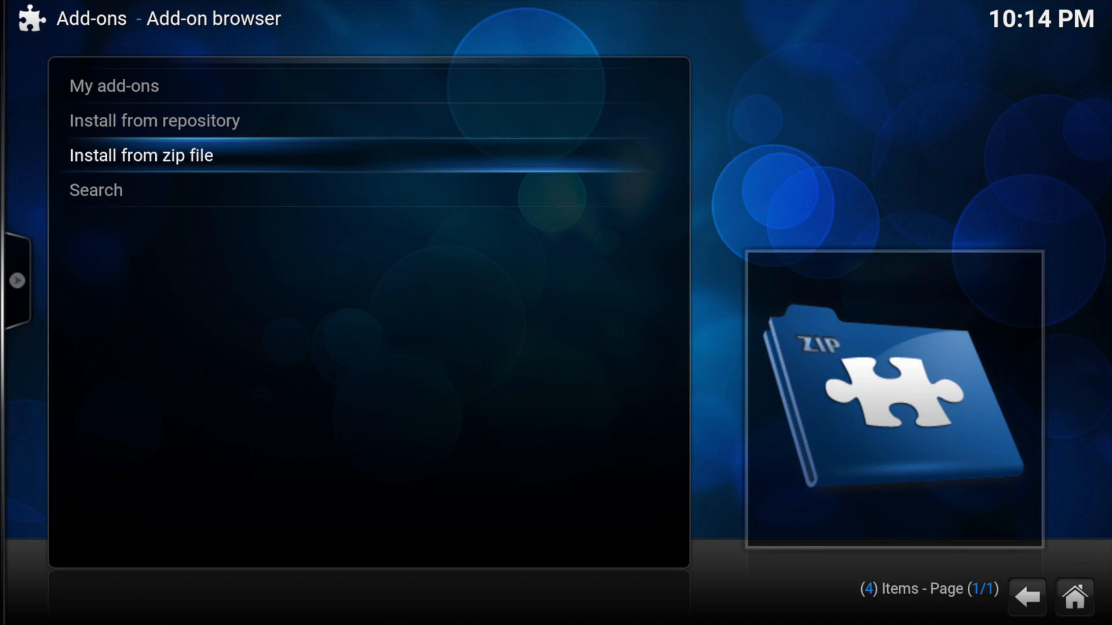
{"action": "left_click", "coordinate": [140, 155]}
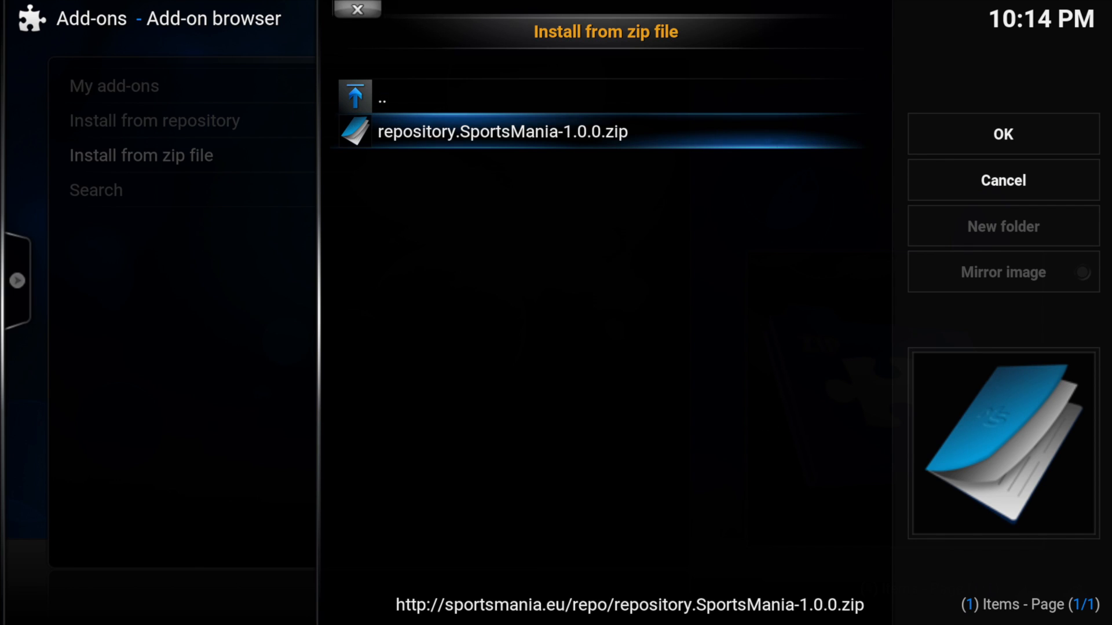
{"action": "left_click", "coordinate": [1002, 134]}
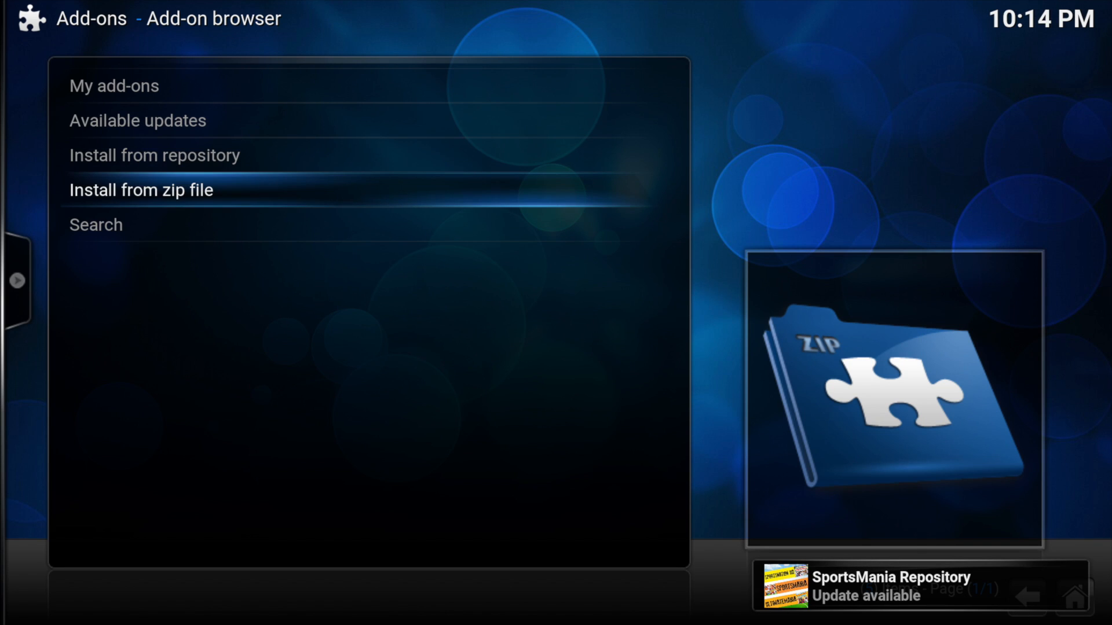
Step: Install SportsMania 3.5.5 from the SportsMania Repository's Video add-ons
{"action": "left_click", "coordinate": [154, 155]}
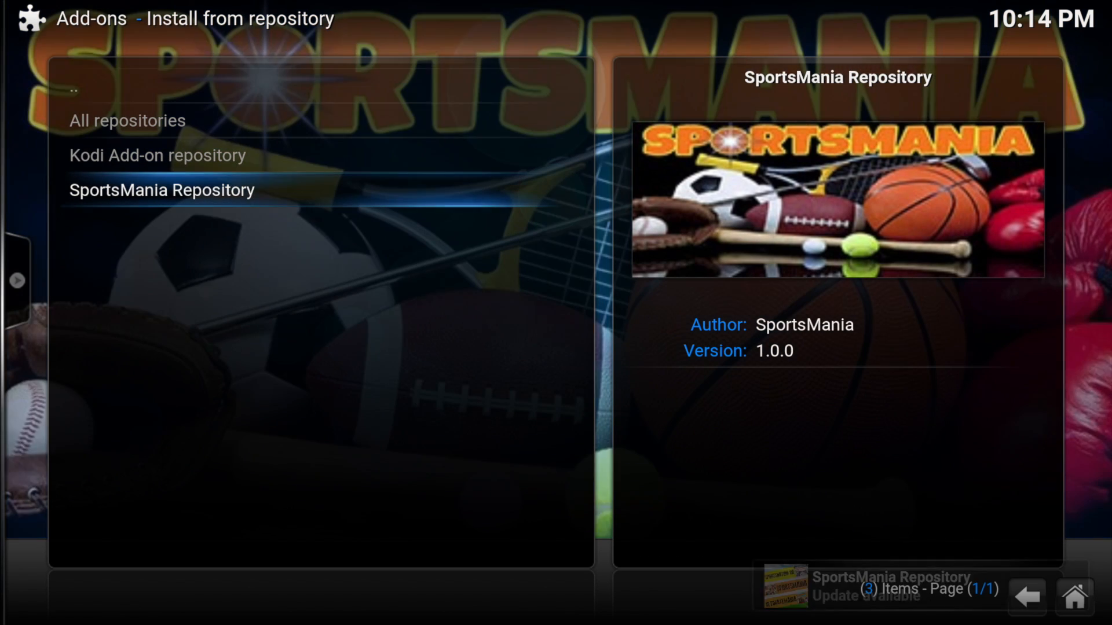
{"action": "left_click", "coordinate": [161, 190]}
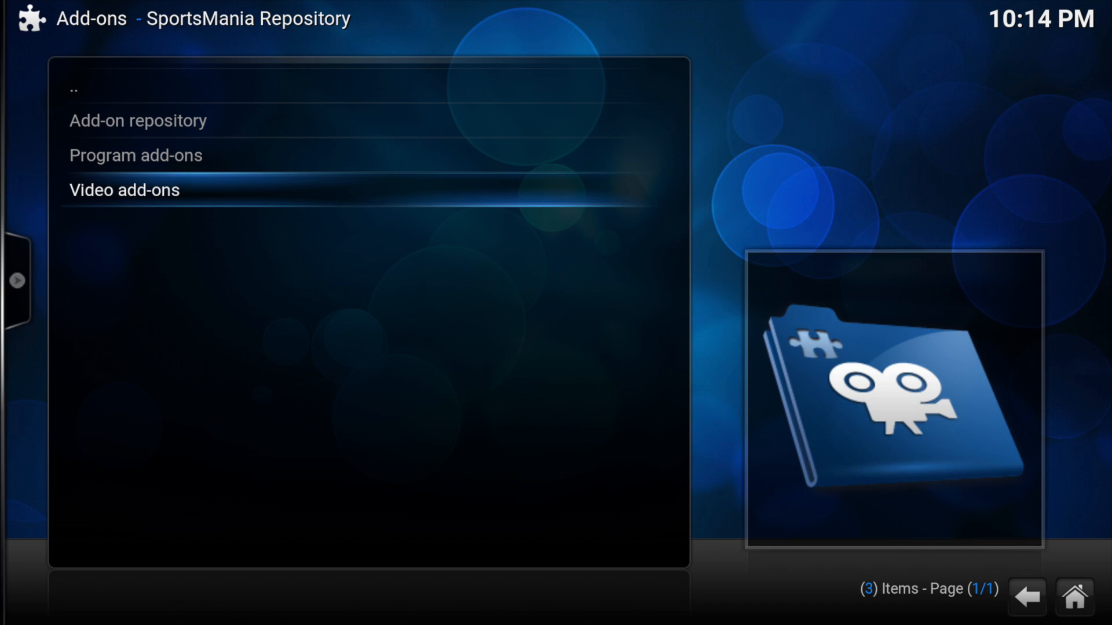
{"action": "left_click", "coordinate": [123, 189]}
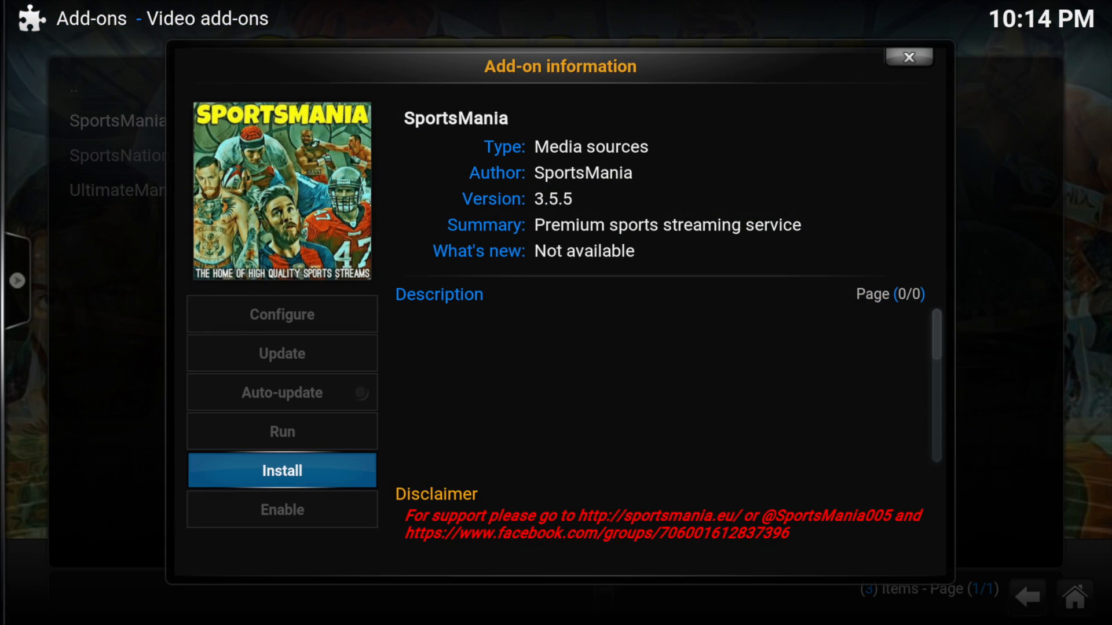
{"action": "left_click", "coordinate": [281, 470]}
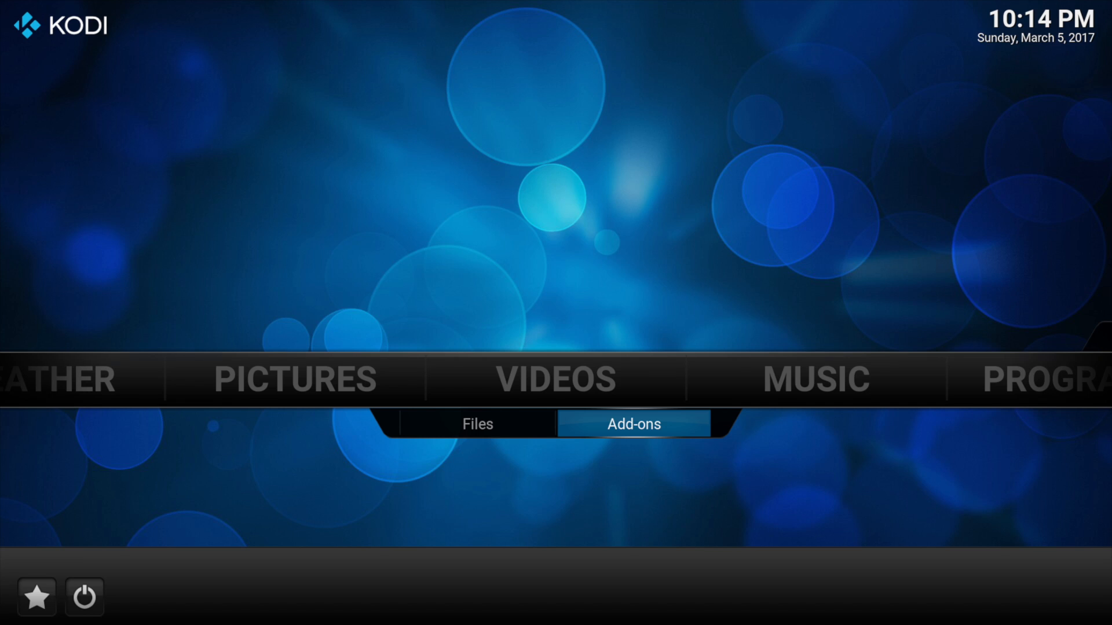
Step: Set the skin to Estuary in Interface settings and keep it
{"action": "left_click", "coordinate": [632, 423]}
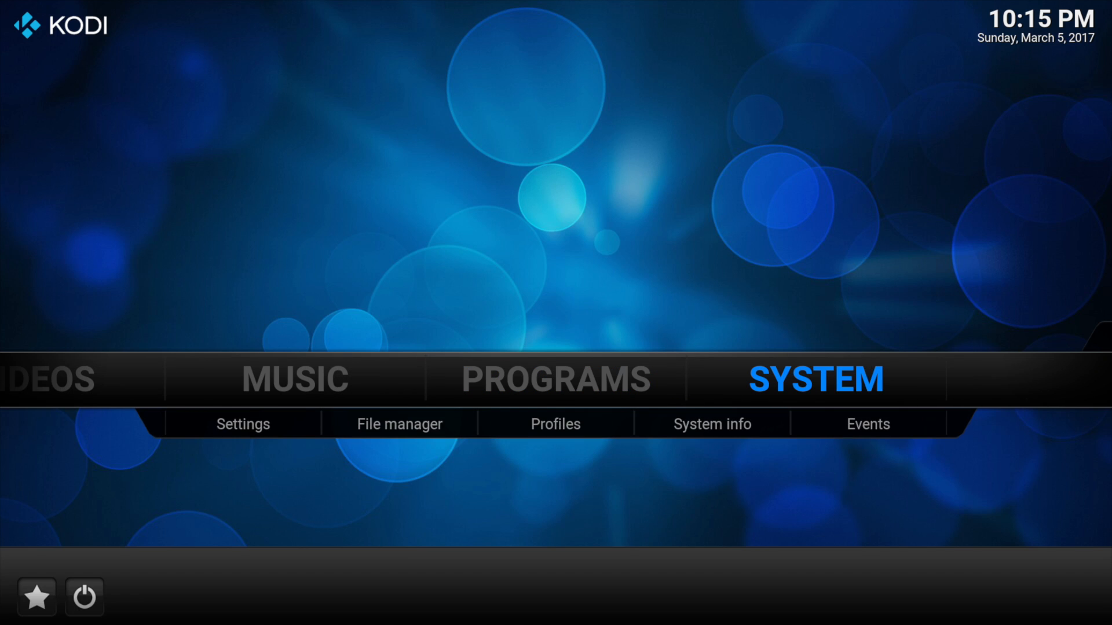
{"action": "left_click", "coordinate": [242, 424]}
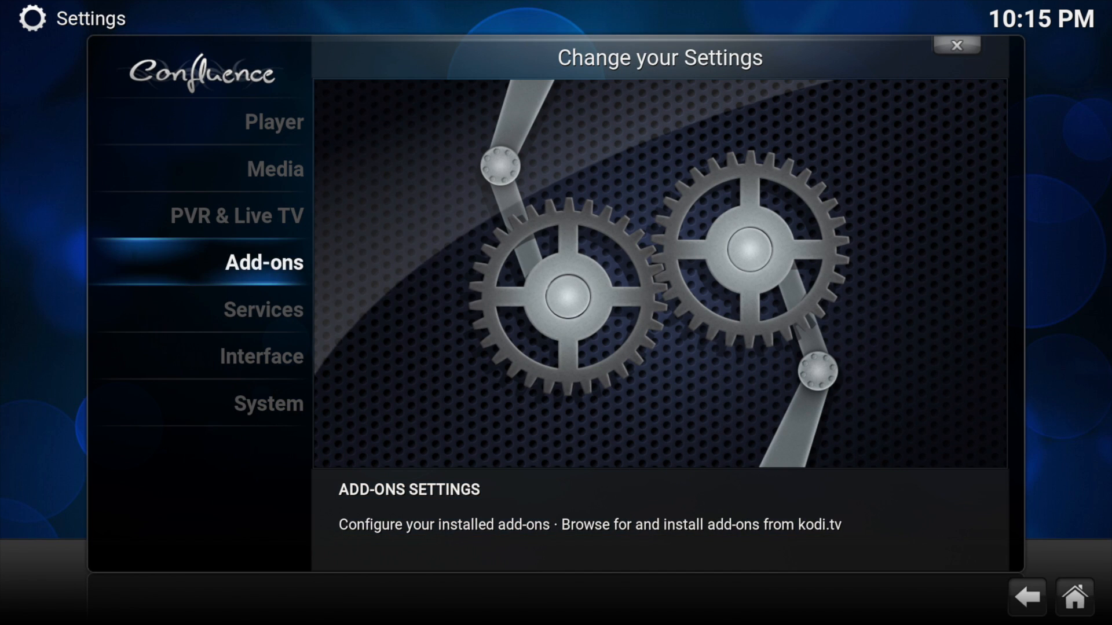
{"action": "left_click", "coordinate": [261, 356]}
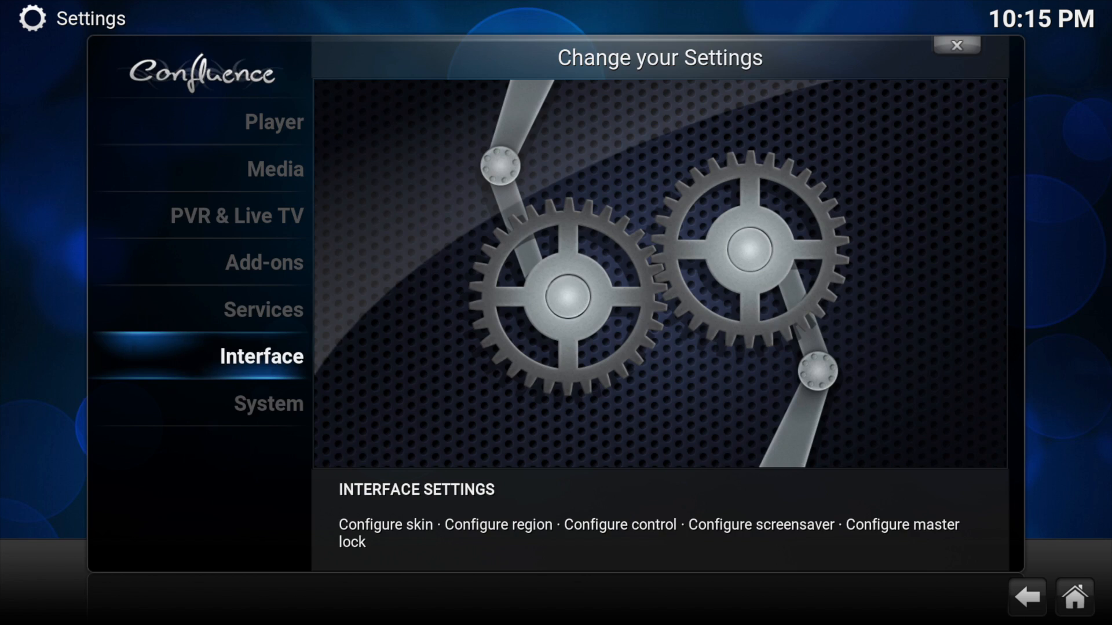
{"action": "left_click", "coordinate": [261, 356]}
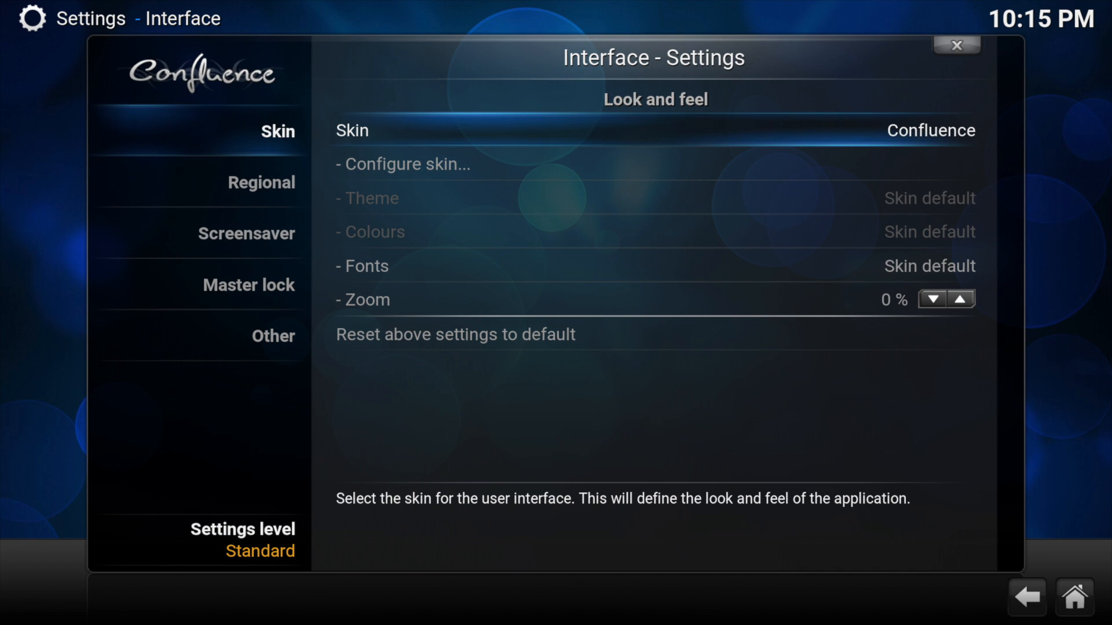
{"action": "left_click", "coordinate": [652, 130]}
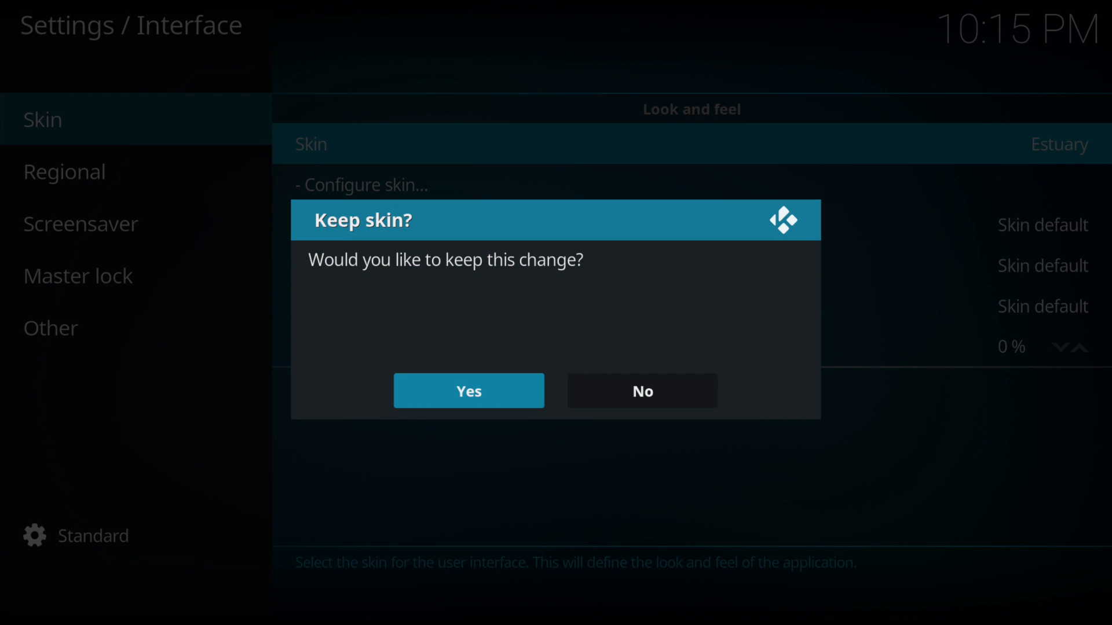
{"action": "left_click", "coordinate": [467, 391]}
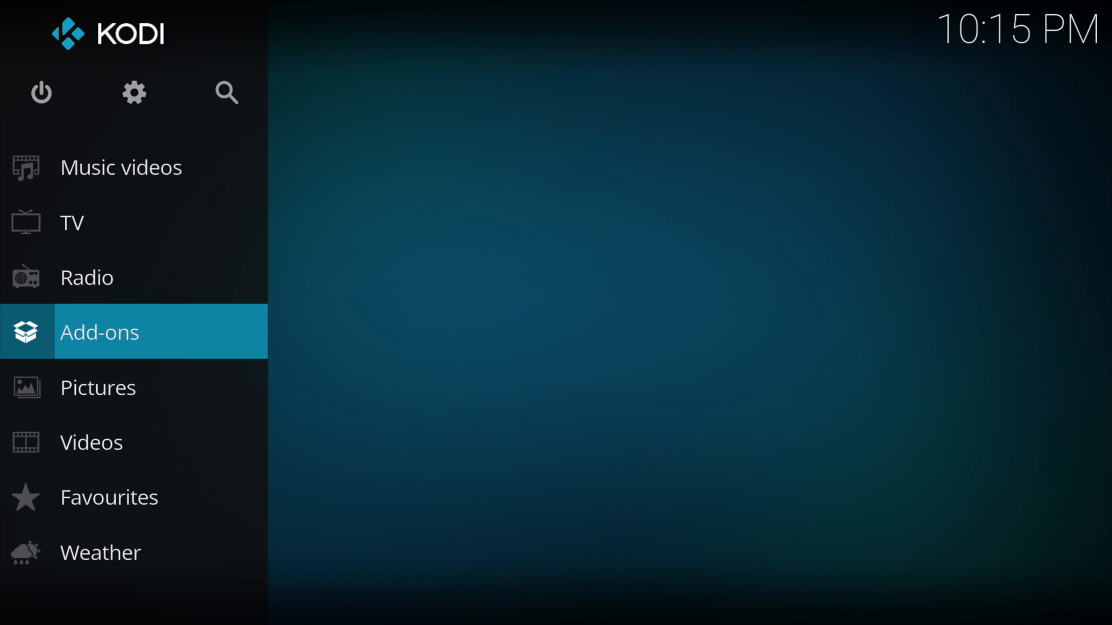
Step: Launch SportsMania from the Add-ons section and exit its sign-up popup
{"action": "left_click", "coordinate": [99, 331]}
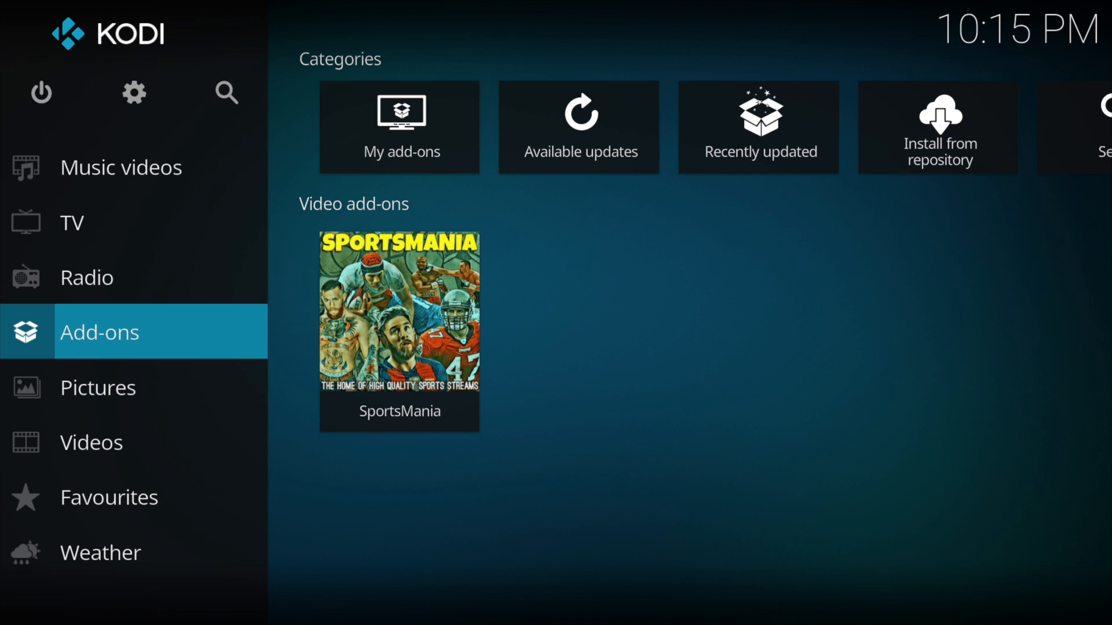
{"action": "mouse_move", "coordinate": [399, 320]}
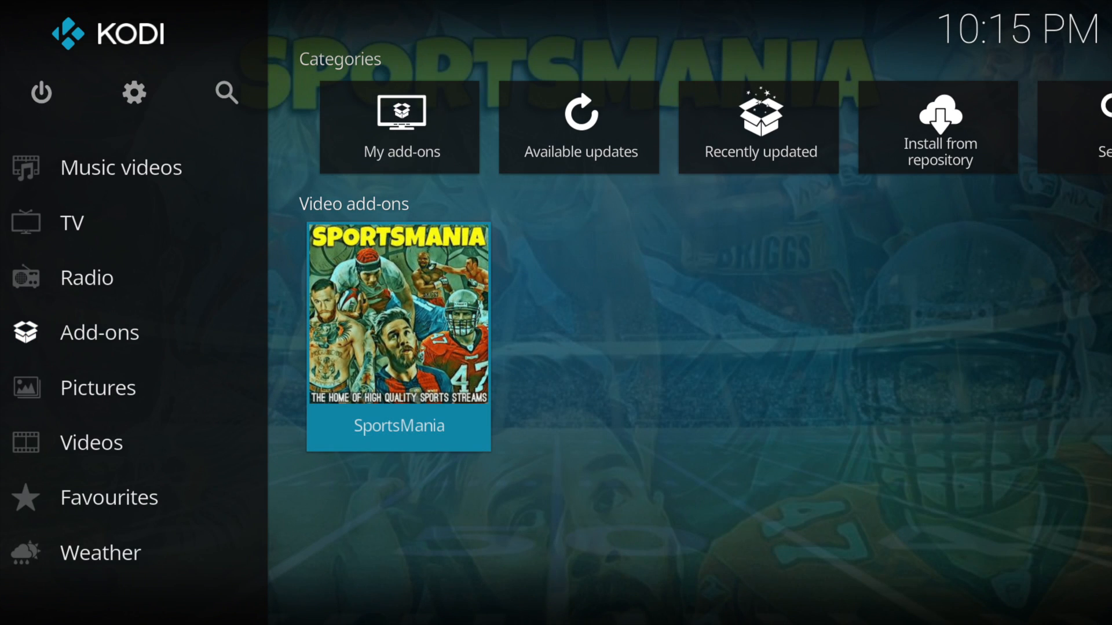
{"action": "left_click", "coordinate": [398, 314]}
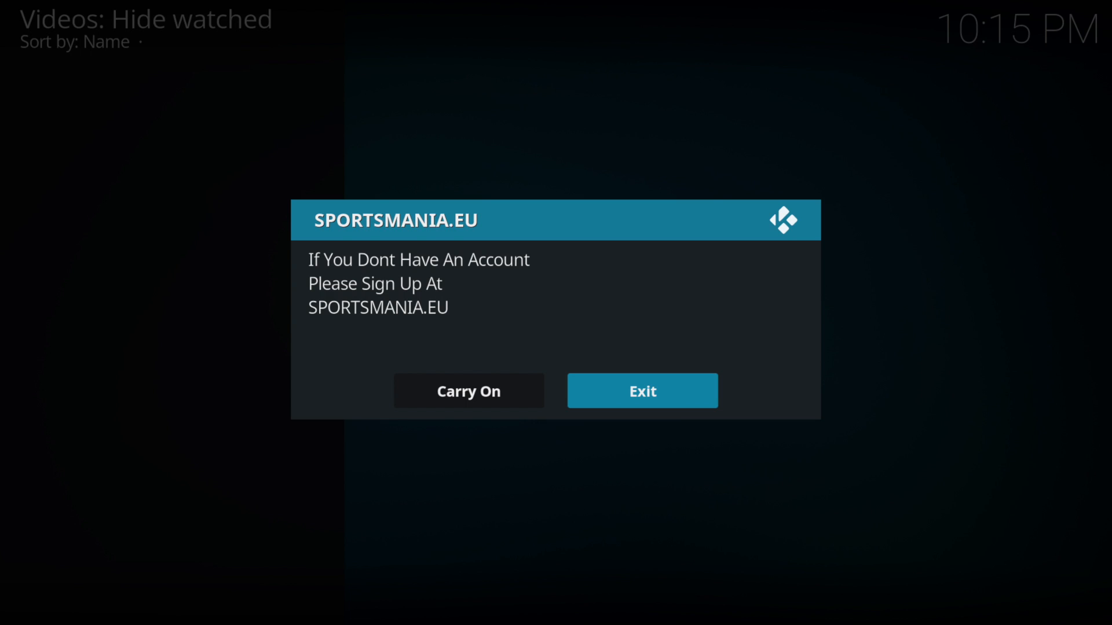
{"action": "left_click", "coordinate": [468, 391]}
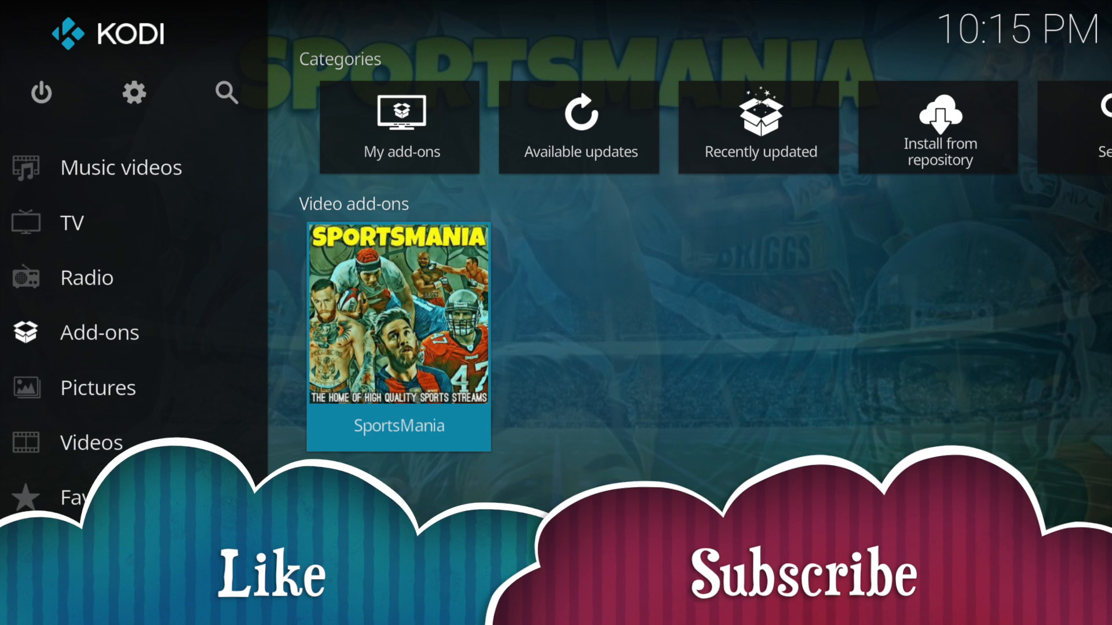